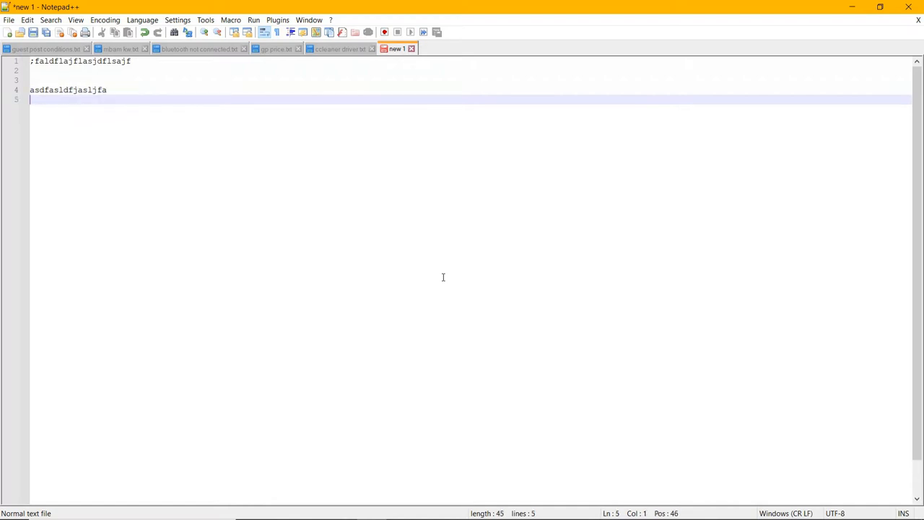
Below scratch text 'asdflasfljsafljfj', add the line 'unable to type in windows 10 search bar - problem and solution'.
{"action": "type", "text": "asdflasfljsafljfj"}
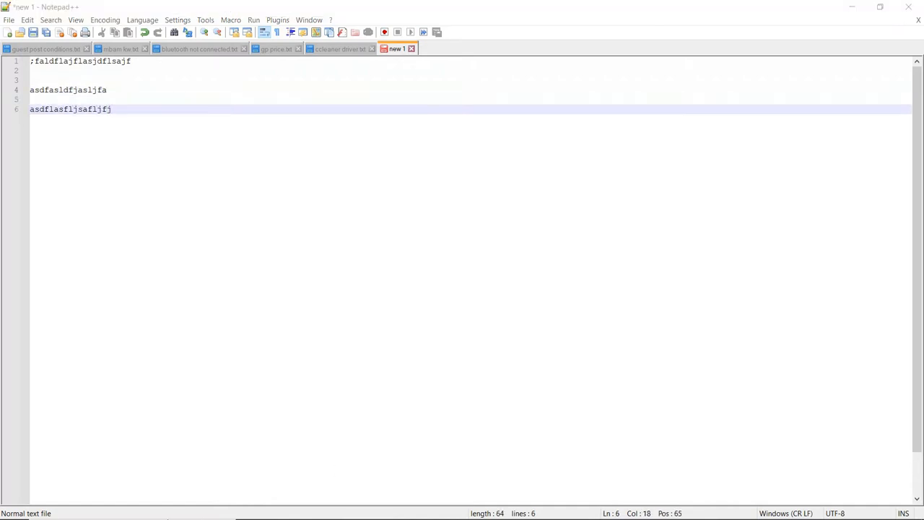
{"action": "left_click", "coordinate": [14, 508]}
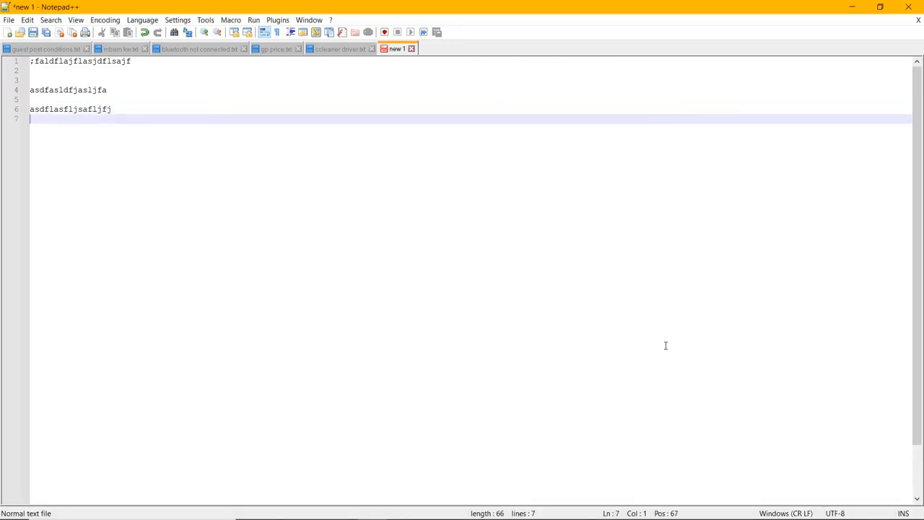
{"action": "type", "text": "unable to type in windows 10 search bar -"}
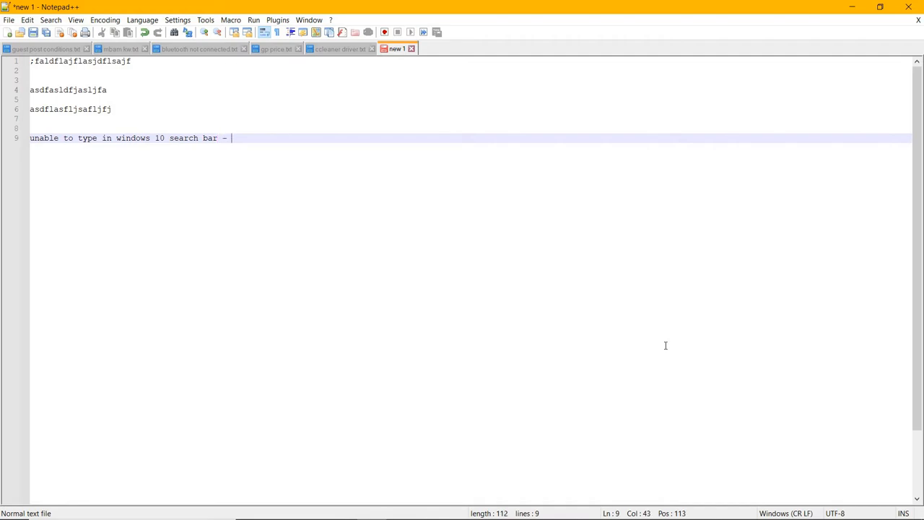
{"action": "type", "text": "problem and so"}
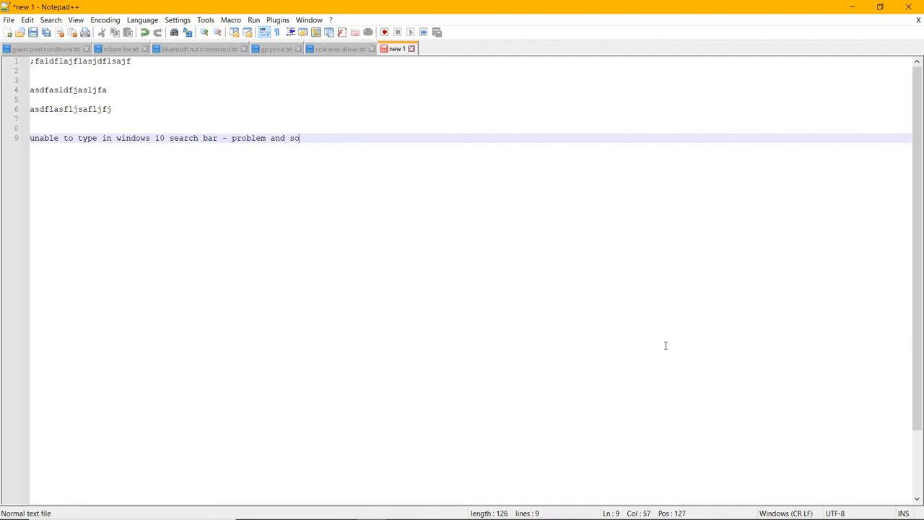
{"action": "type", "text": "lution"}
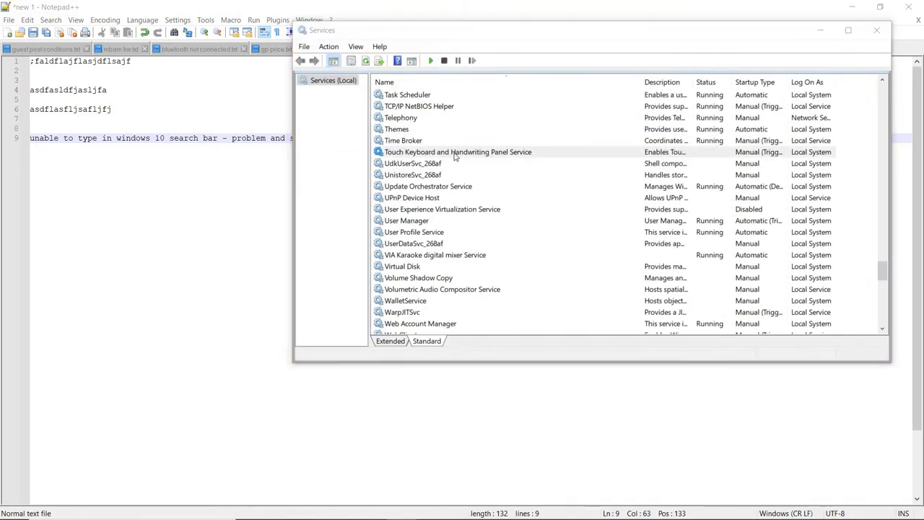
Navigate File Explorer to This PC > 80GB (F:), showing the 'type search box' batch file.
{"action": "double_click", "coordinate": [458, 152]}
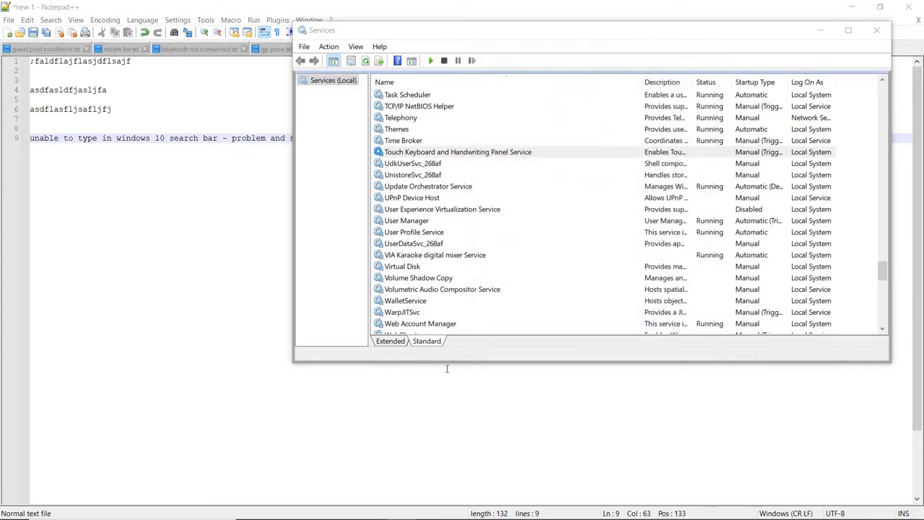
{"action": "left_click", "coordinate": [458, 152]}
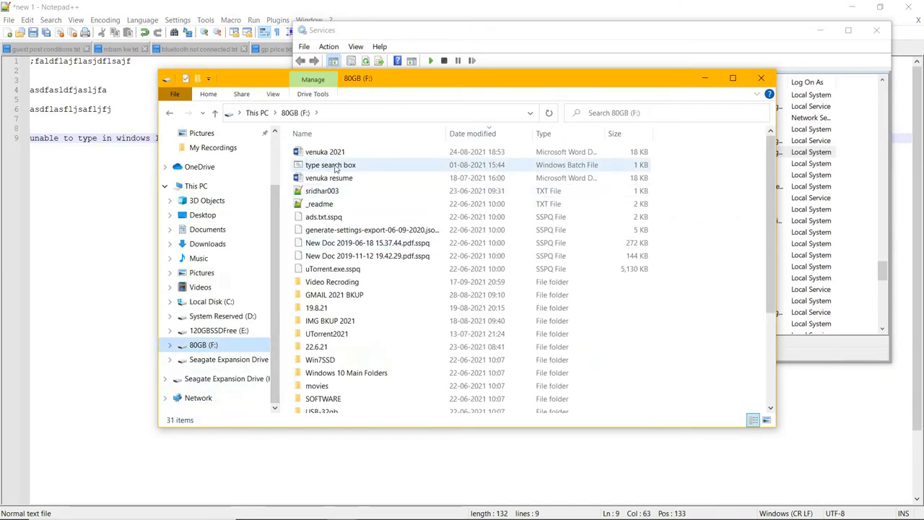
Select Touch Keyboard and Handwriting Panel Service in Services and restart it.
{"action": "left_click", "coordinate": [331, 165]}
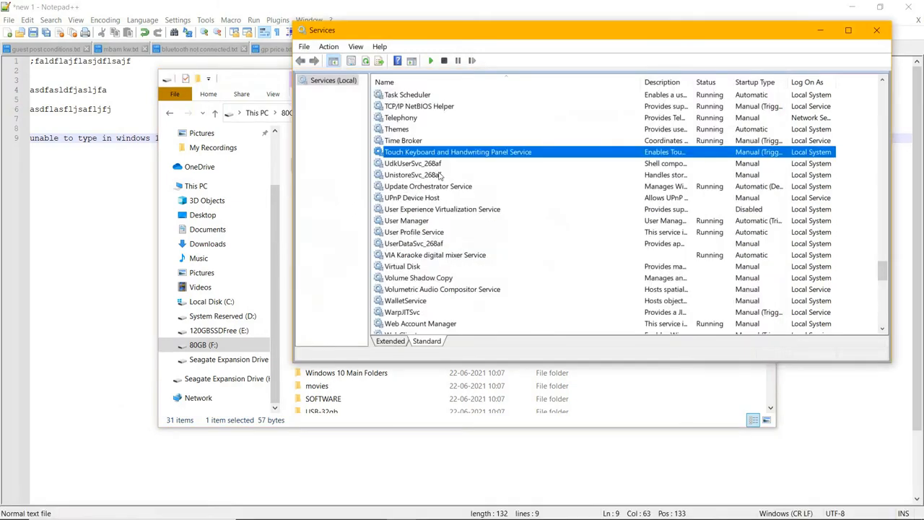
{"action": "mouse_move", "coordinate": [430, 86]}
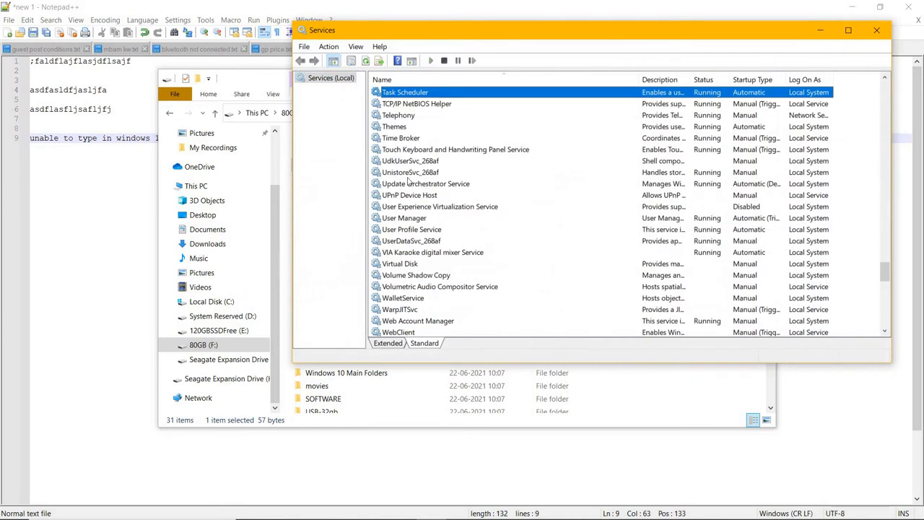
{"action": "left_click", "coordinate": [457, 148]}
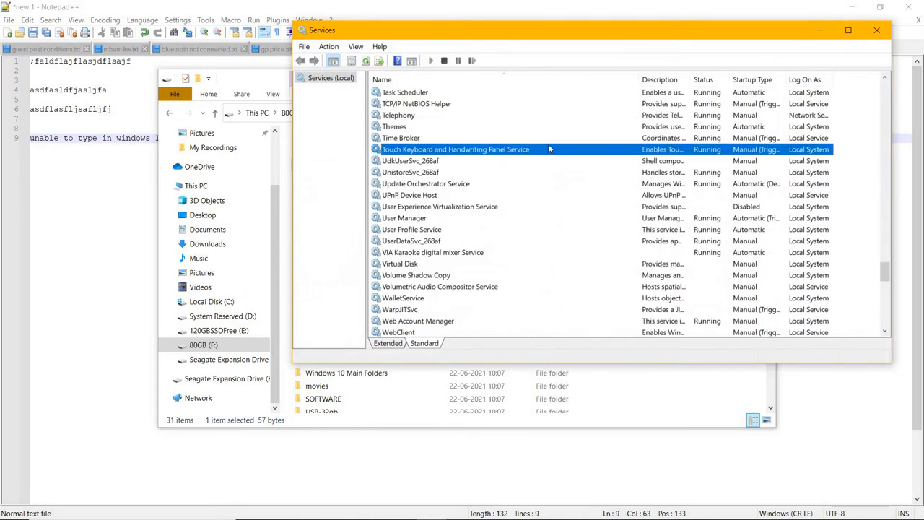
{"action": "mouse_move", "coordinate": [714, 153]}
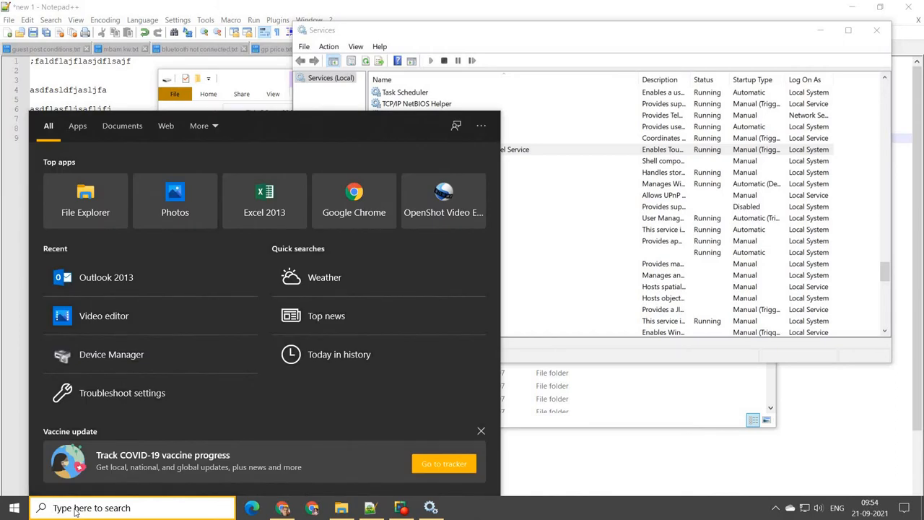
{"action": "mouse_move", "coordinate": [94, 513]}
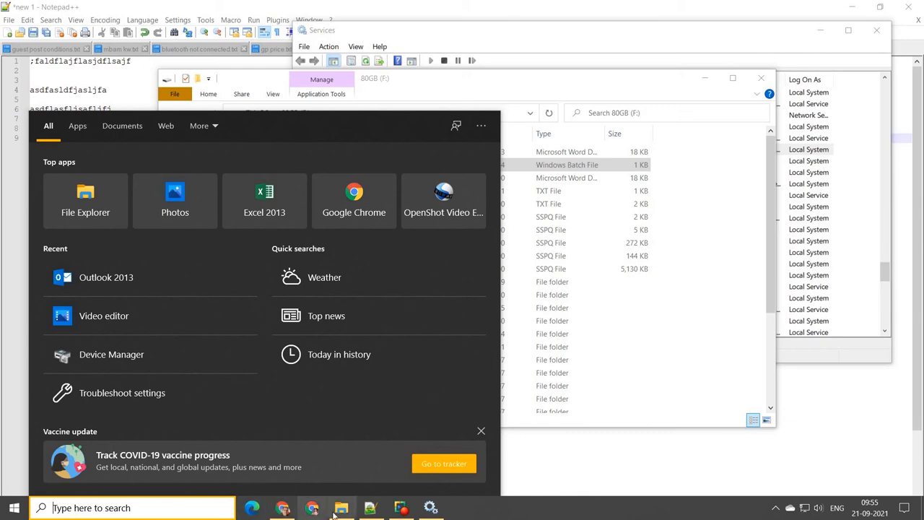
Search 'system setting', reach System Properties via advanced system settings, then close it.
{"action": "type", "text": "system setting"}
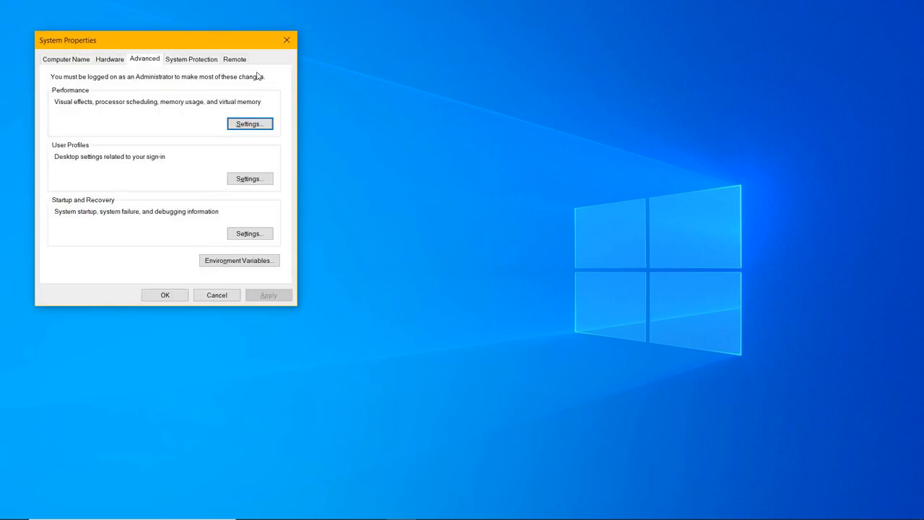
{"action": "left_click", "coordinate": [216, 295]}
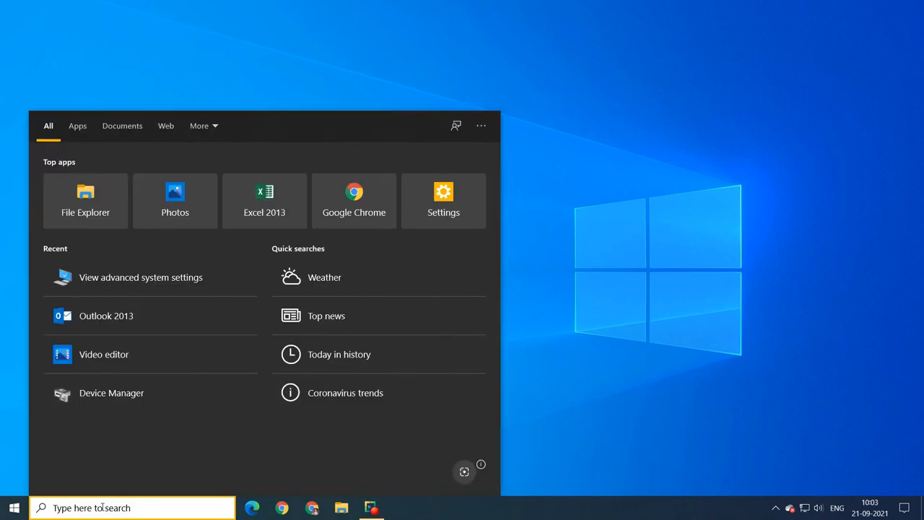
Search 'video edi', launch Video Editor from the best match, then close it.
{"action": "type", "text": "video edi"}
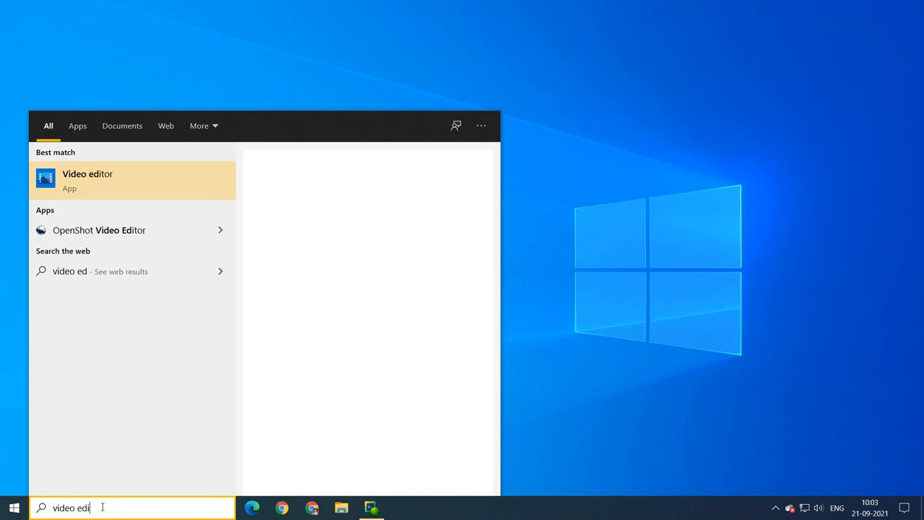
{"action": "key", "text": "Escape"}
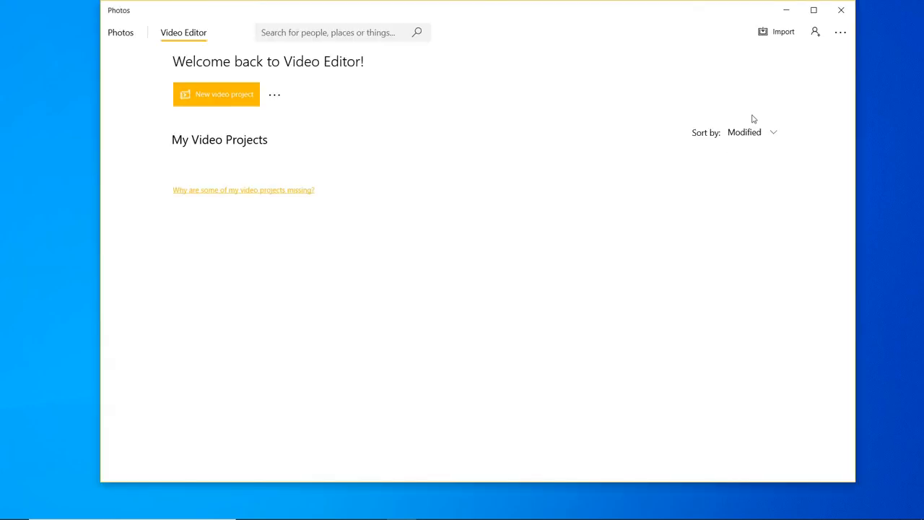
{"action": "left_click", "coordinate": [841, 10]}
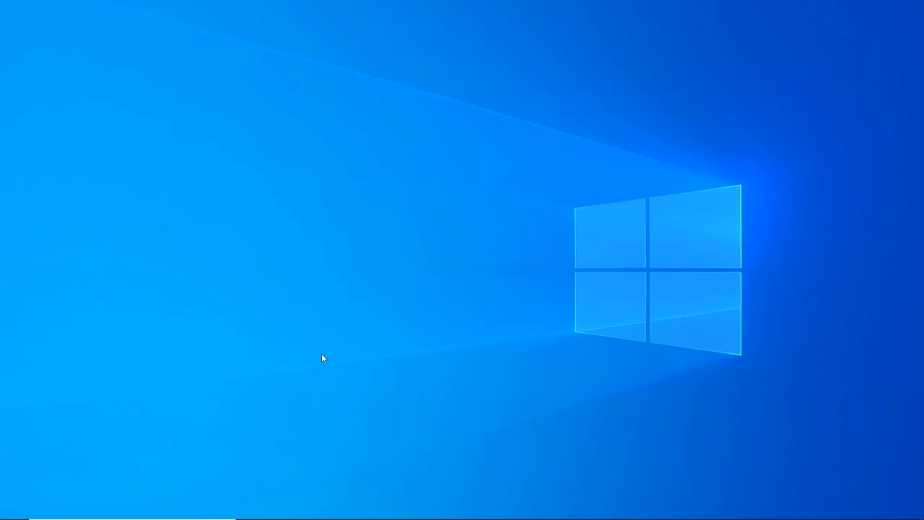
Search 'task sche' so Windows search finds Task Scheduler.
{"action": "left_click", "coordinate": [14, 508]}
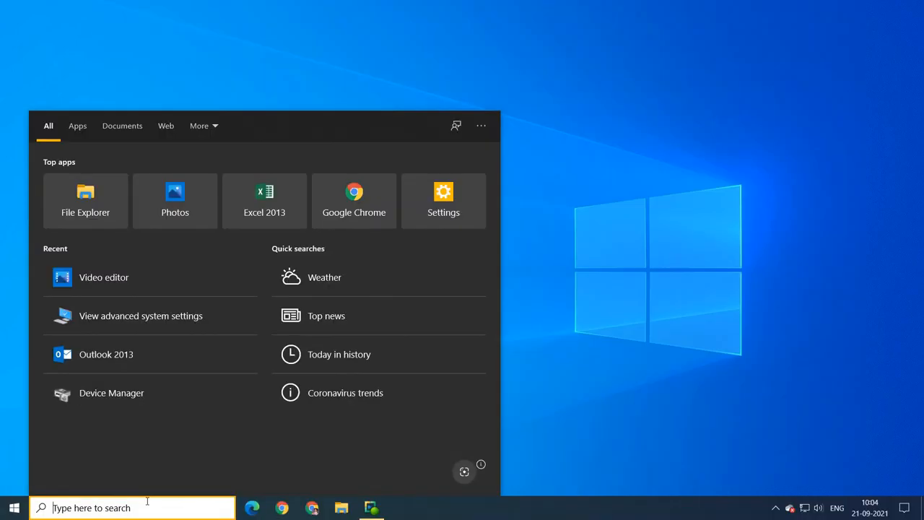
{"action": "type", "text": "task sche"}
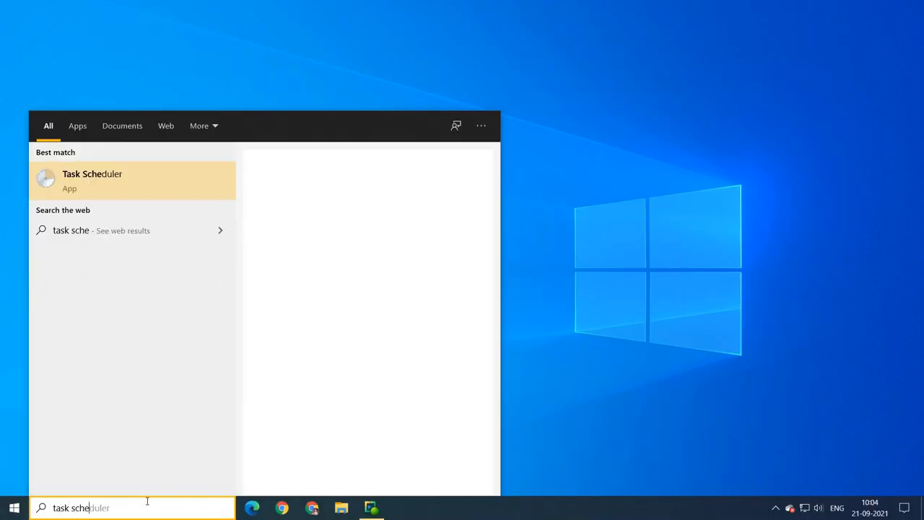